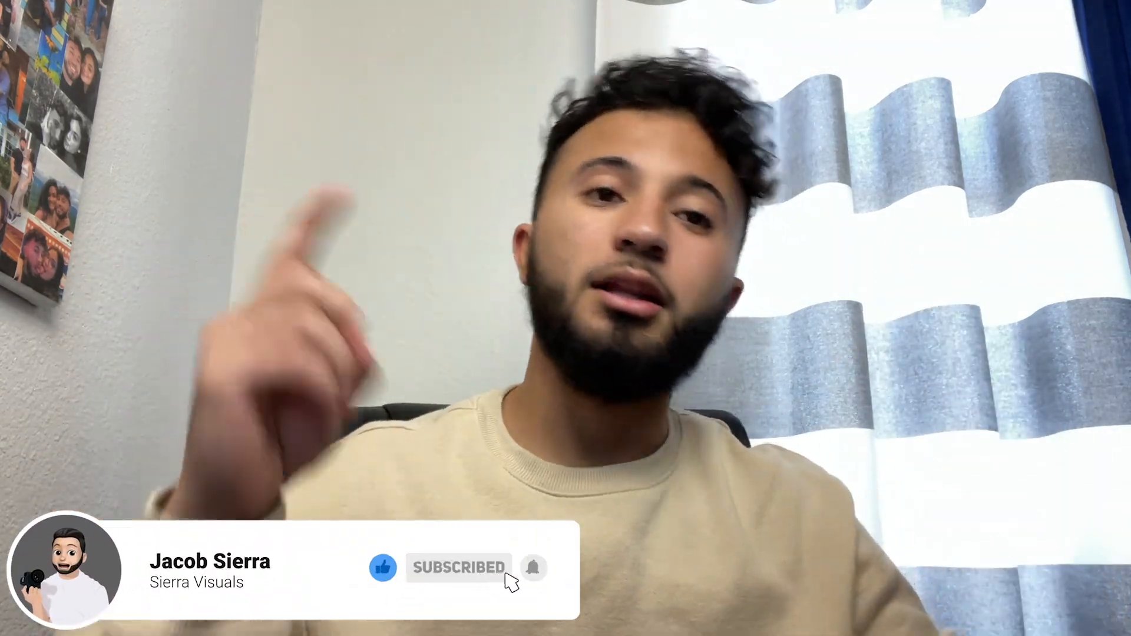
# - Launch Lightroom Classic from the Dock
pyautogui.click(534, 586)
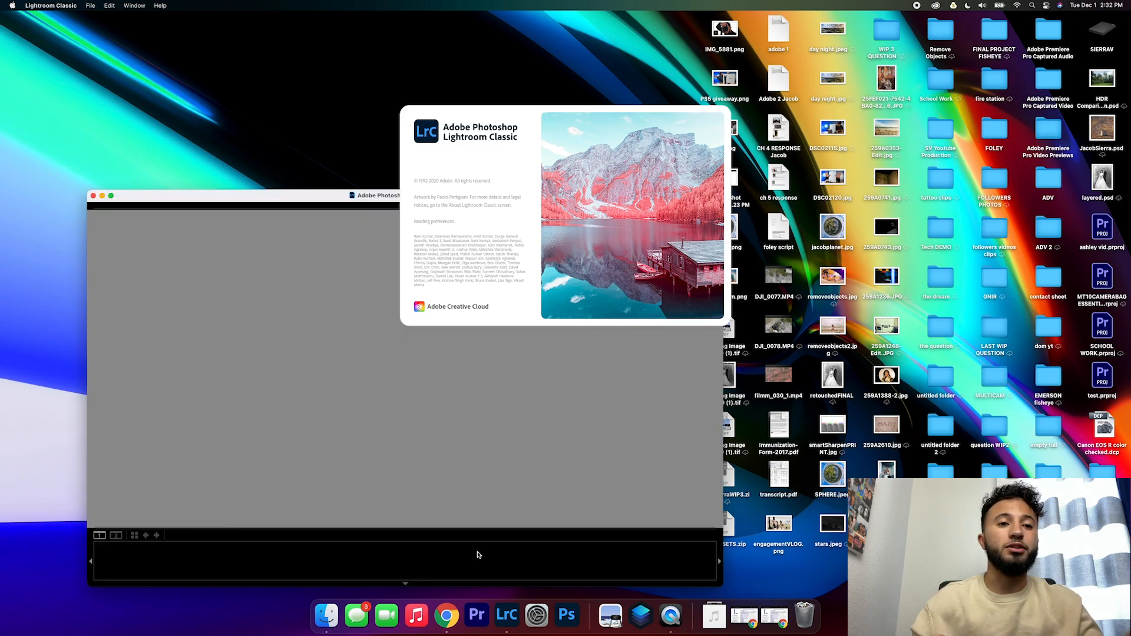
pyautogui.moveTo(325, 204)
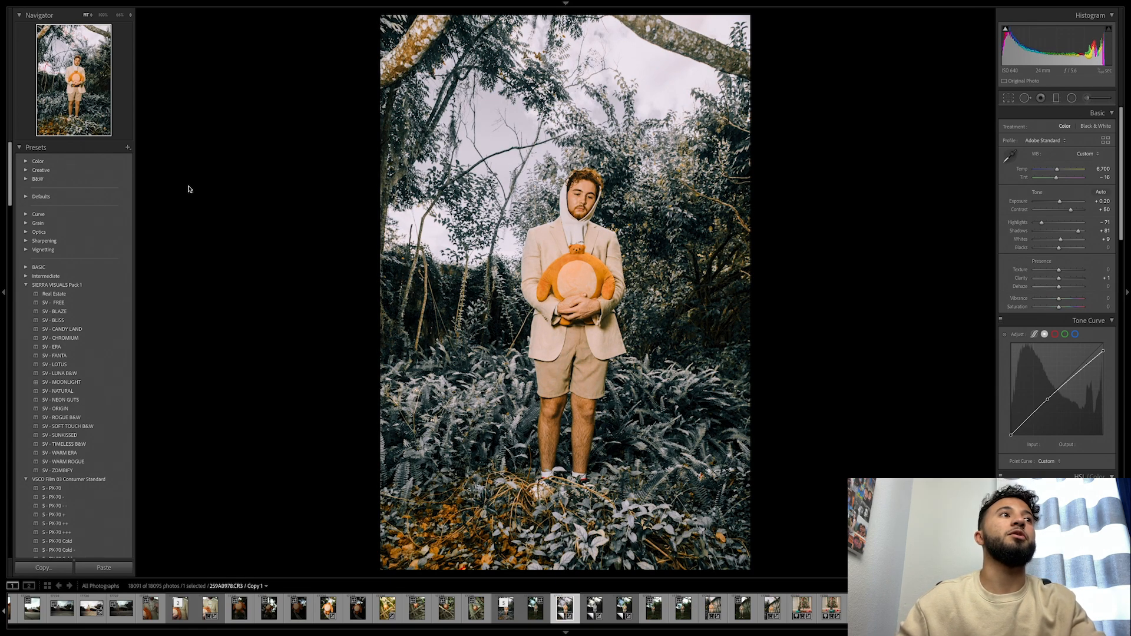
pyautogui.moveTo(1049, 236)
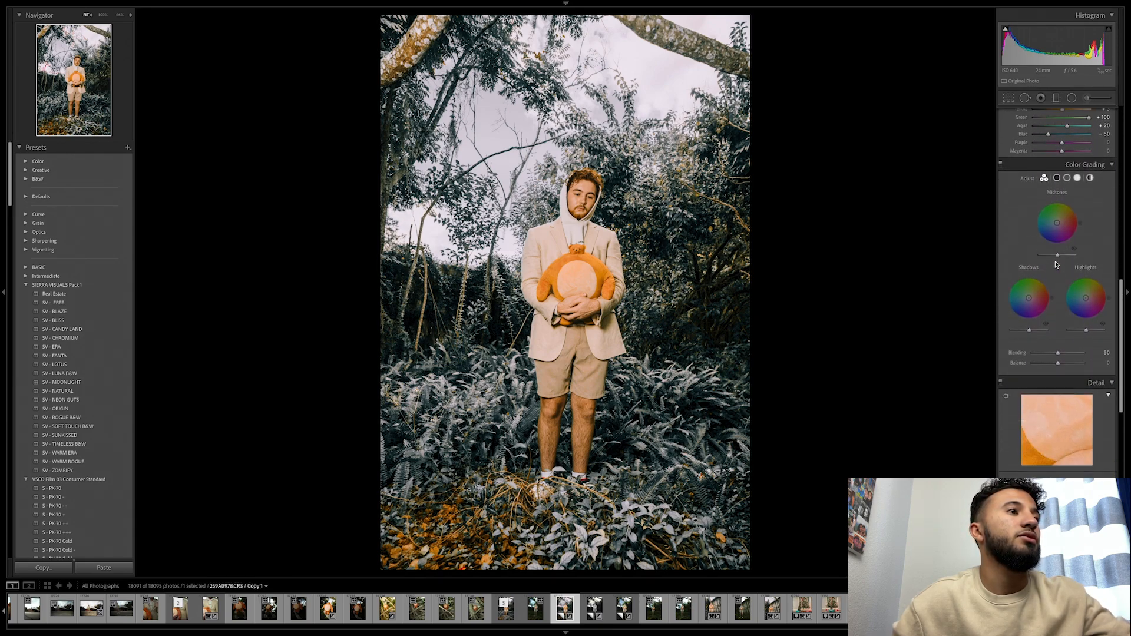
pyautogui.scroll(-3)
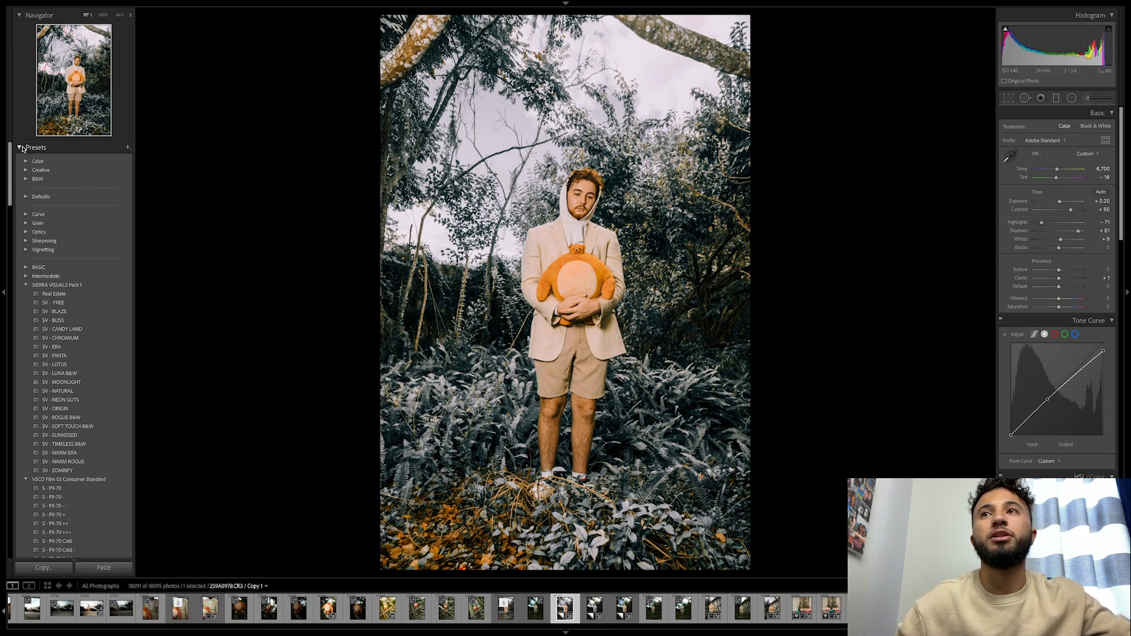
# - Start a new develop preset and create a preset group named 'new preset' for it
pyautogui.click(129, 147)
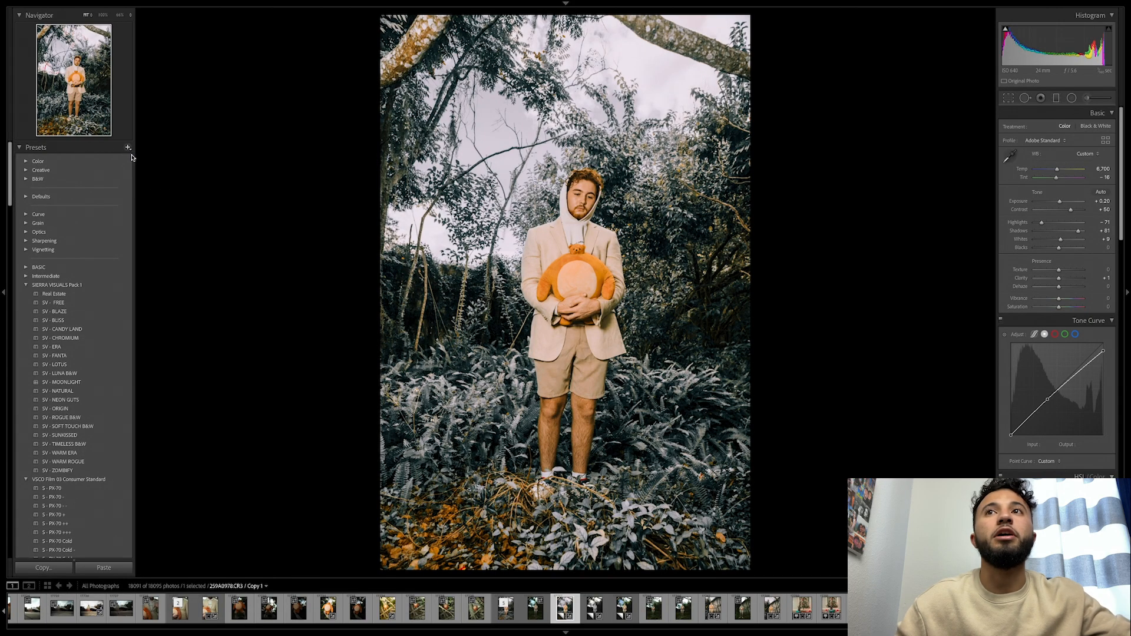
pyautogui.click(127, 147)
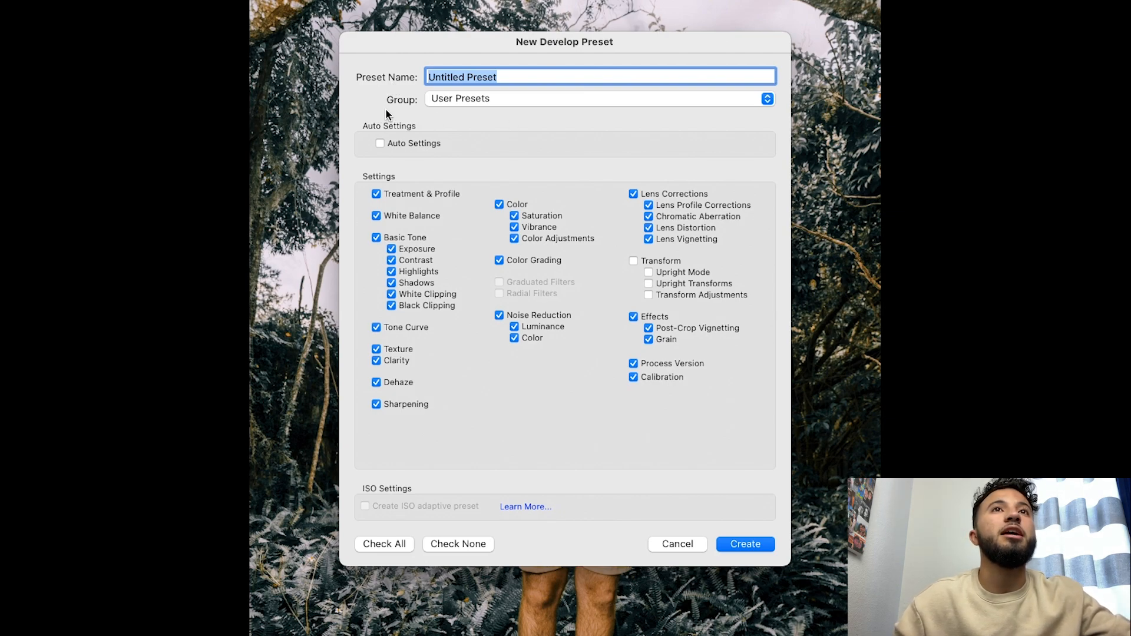
pyautogui.moveTo(464, 105)
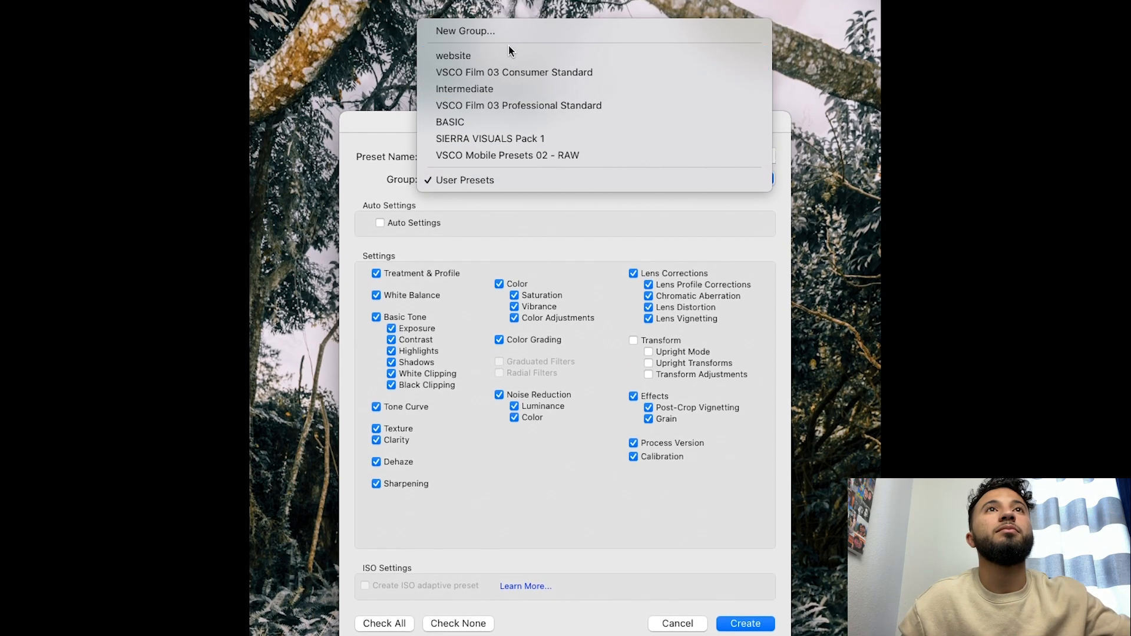
pyautogui.click(465, 31)
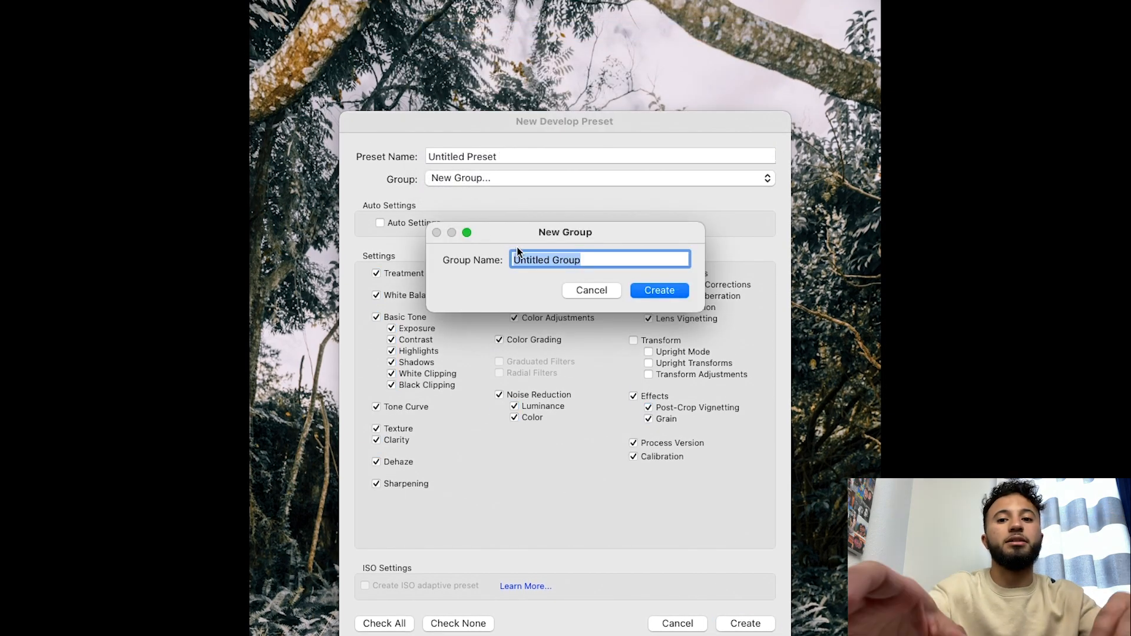
pyautogui.write('new')
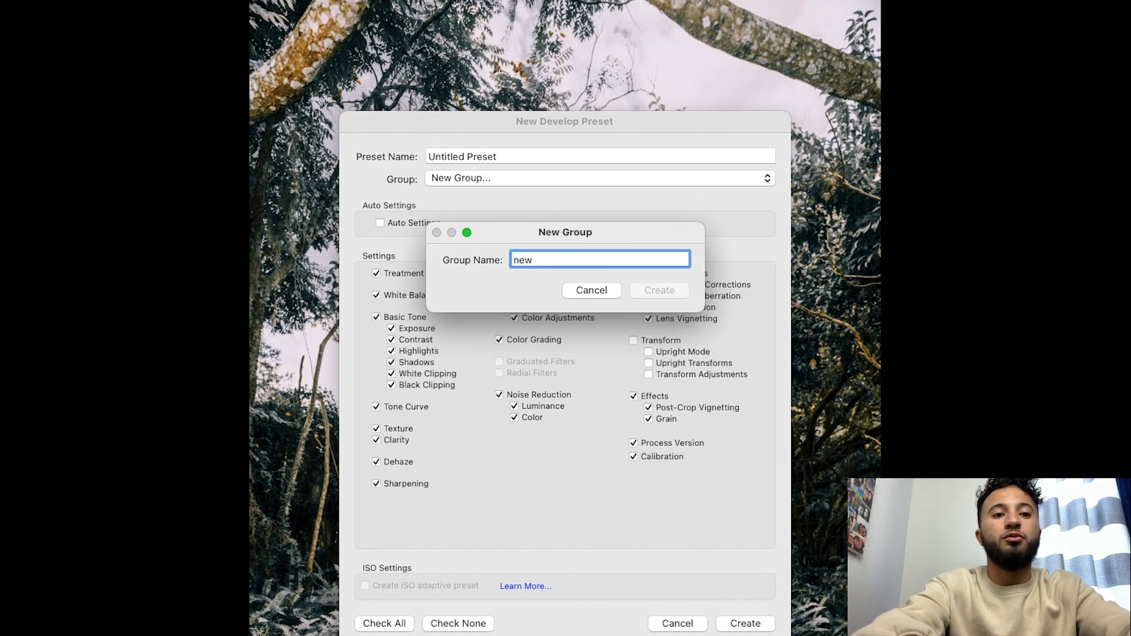
pyautogui.write('preset')
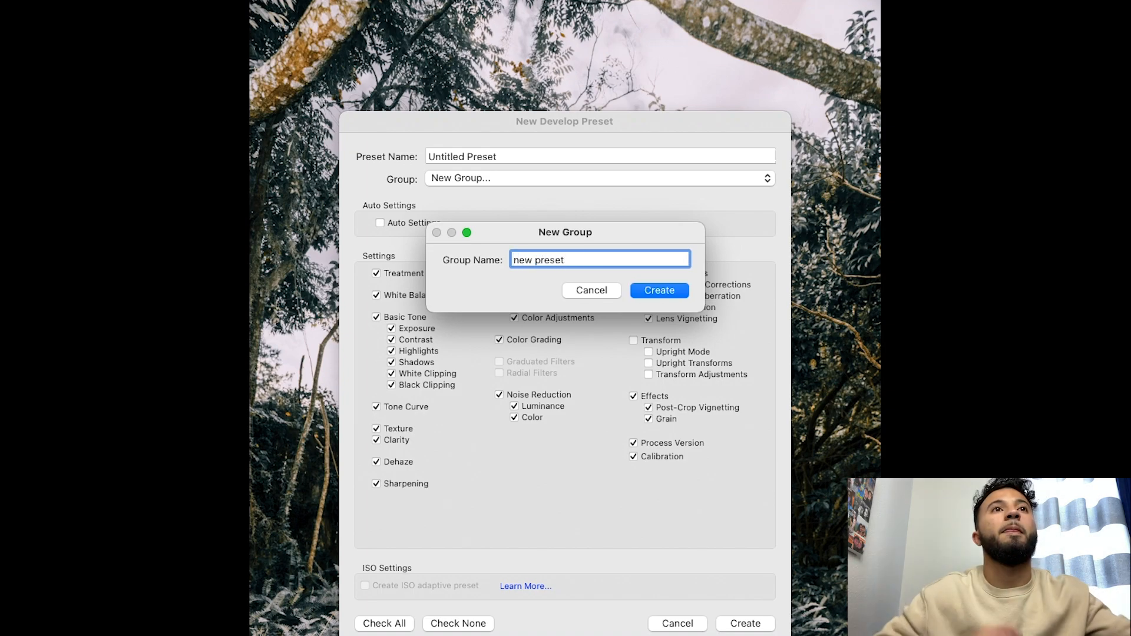
pyautogui.click(658, 290)
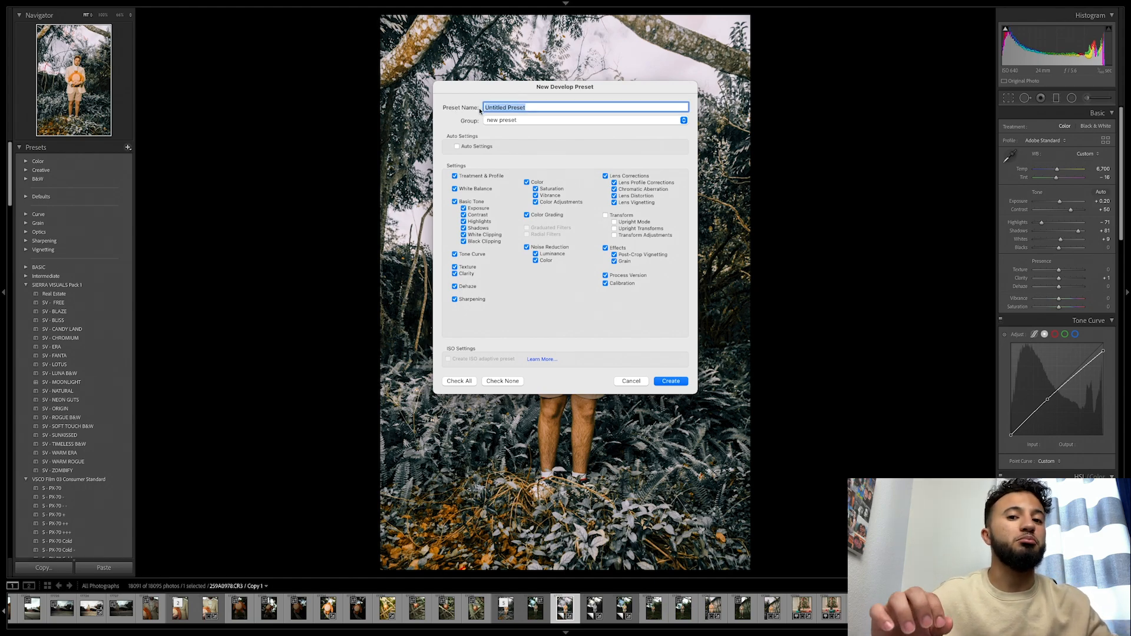
# - Name the preset 'warped' and save it into the new group
pyautogui.write('warped')
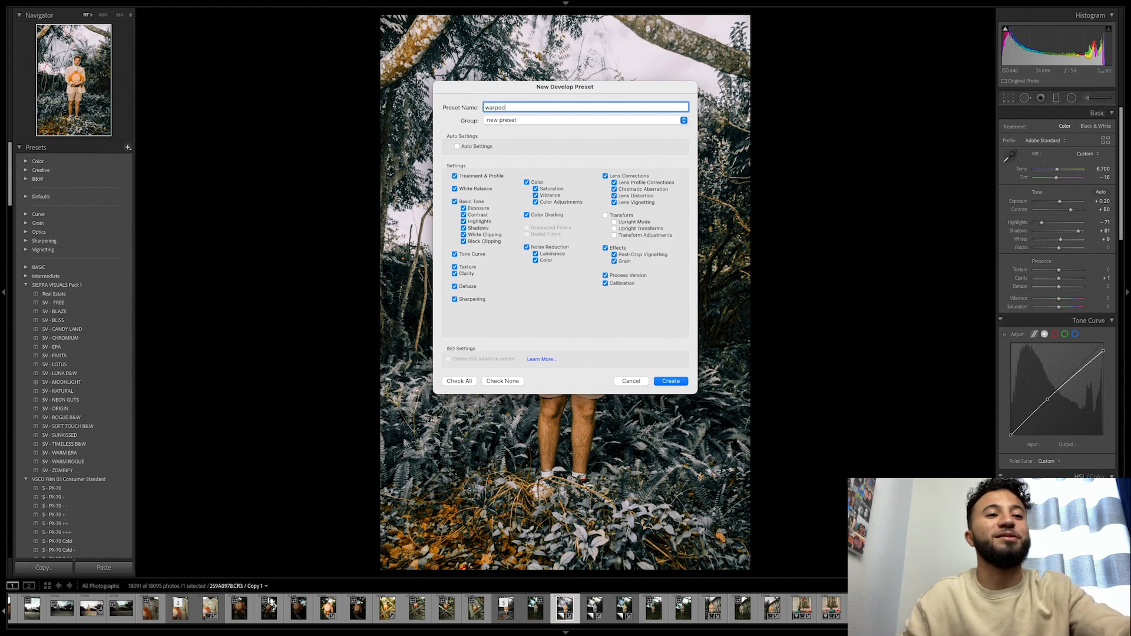
pyautogui.click(669, 380)
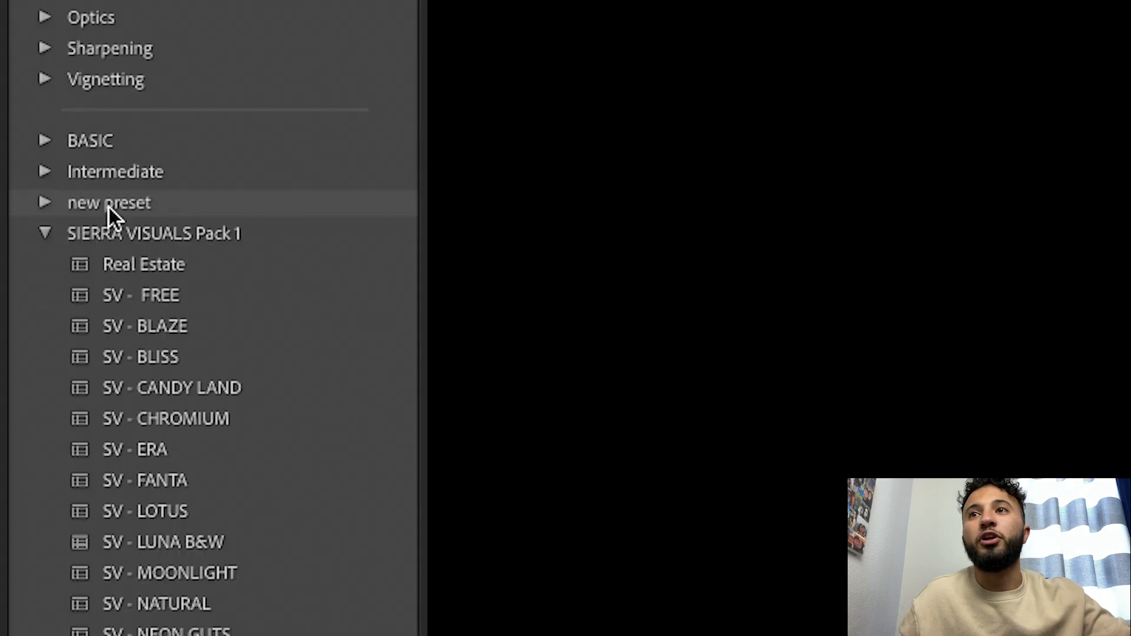
pyautogui.moveTo(47, 214)
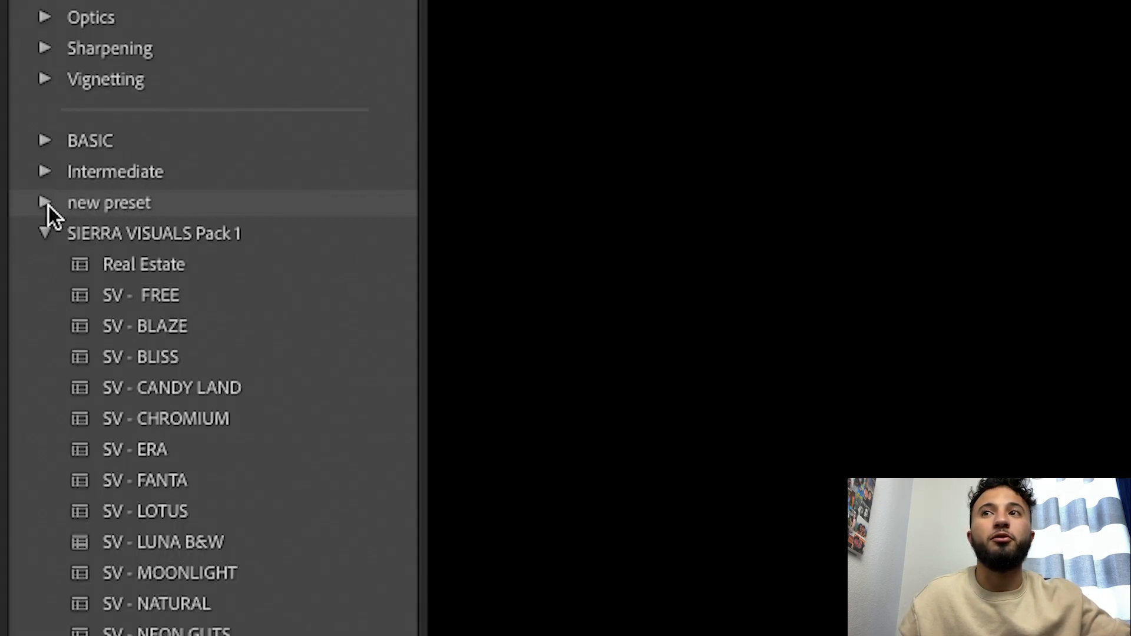
# - Expand the 'new preset' group to reveal the 'warped' preset
pyautogui.click(43, 203)
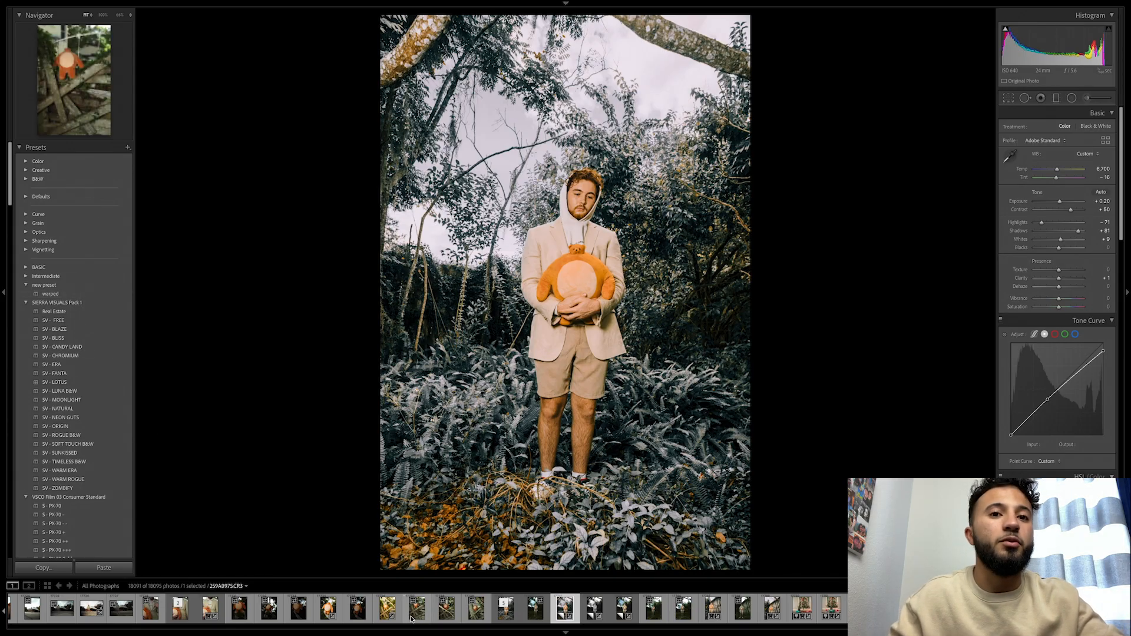
# - Select the bear-on-fence photo in the Filmstrip and apply the 'warped' preset to it
pyautogui.click(416, 609)
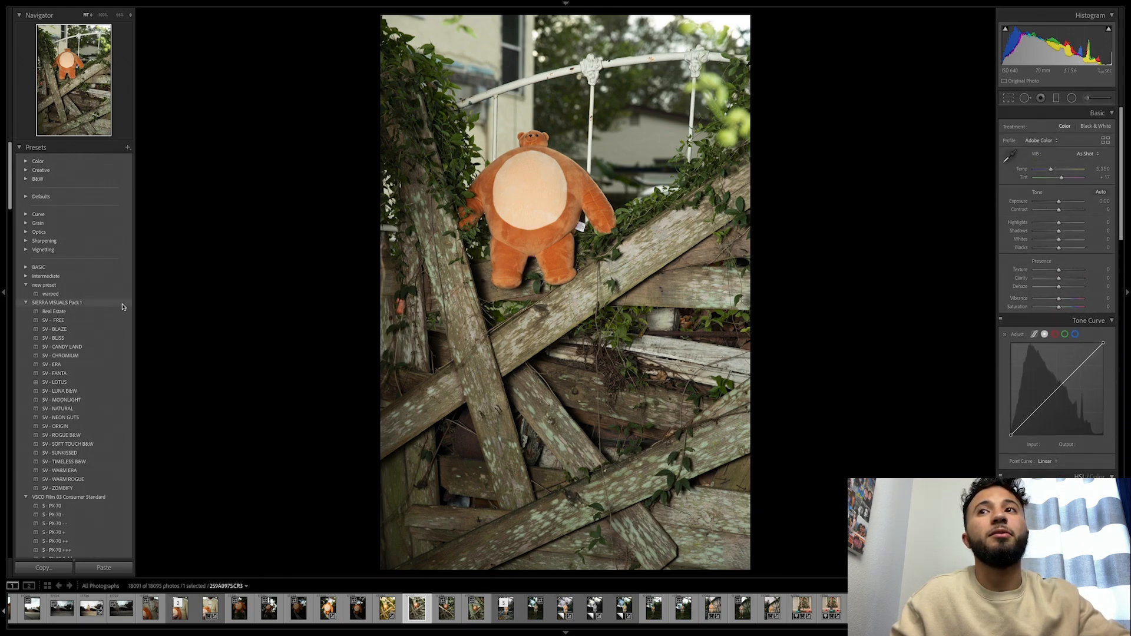
pyautogui.click(49, 293)
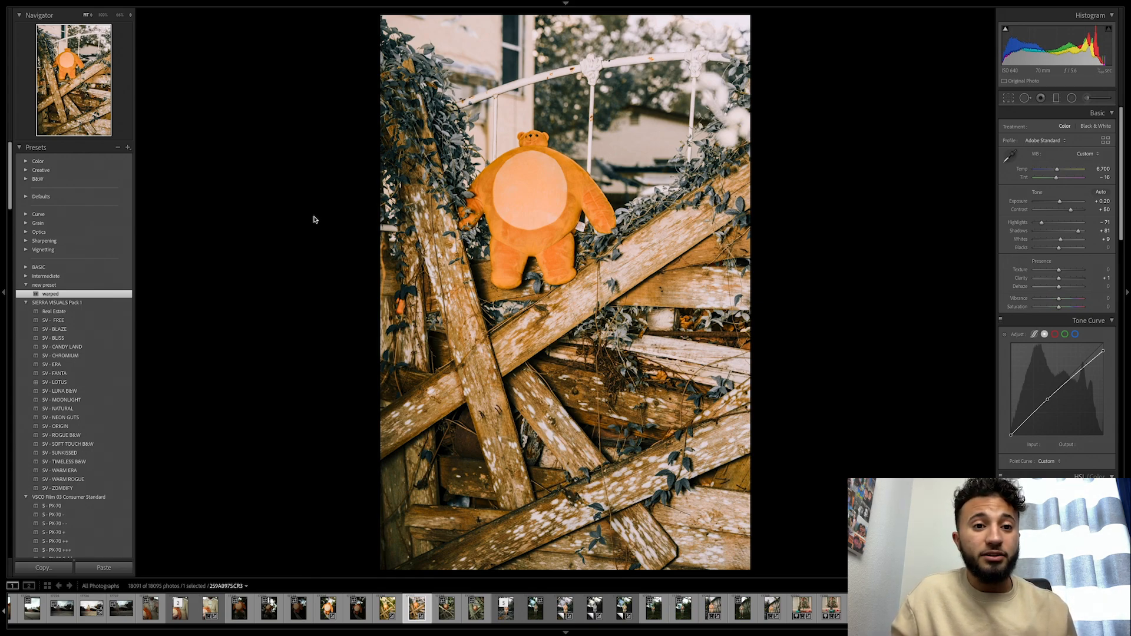
pyautogui.moveTo(317, 547)
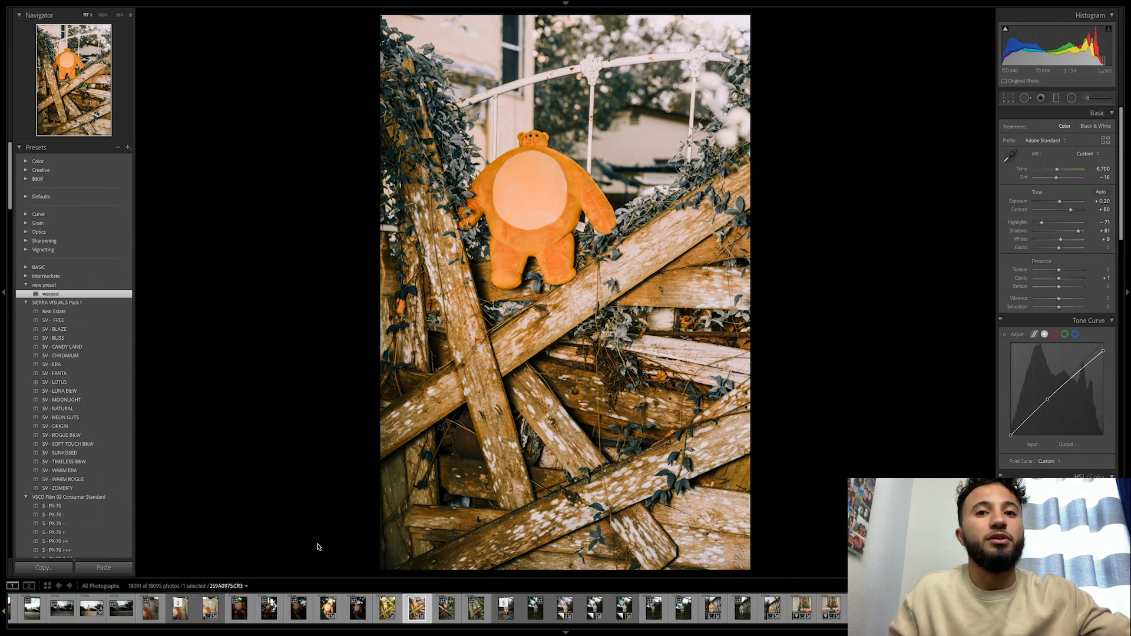
# - Load the raised-bear photo from the Filmstrip and apply the 'warped' preset to it
pyautogui.click(358, 609)
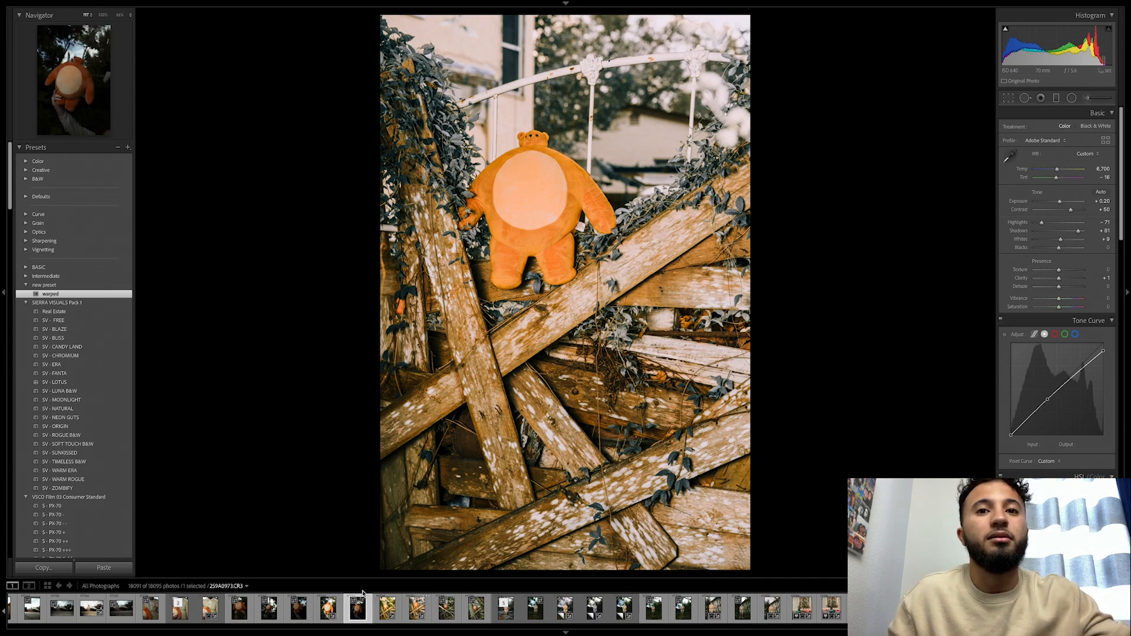
pyautogui.click(356, 608)
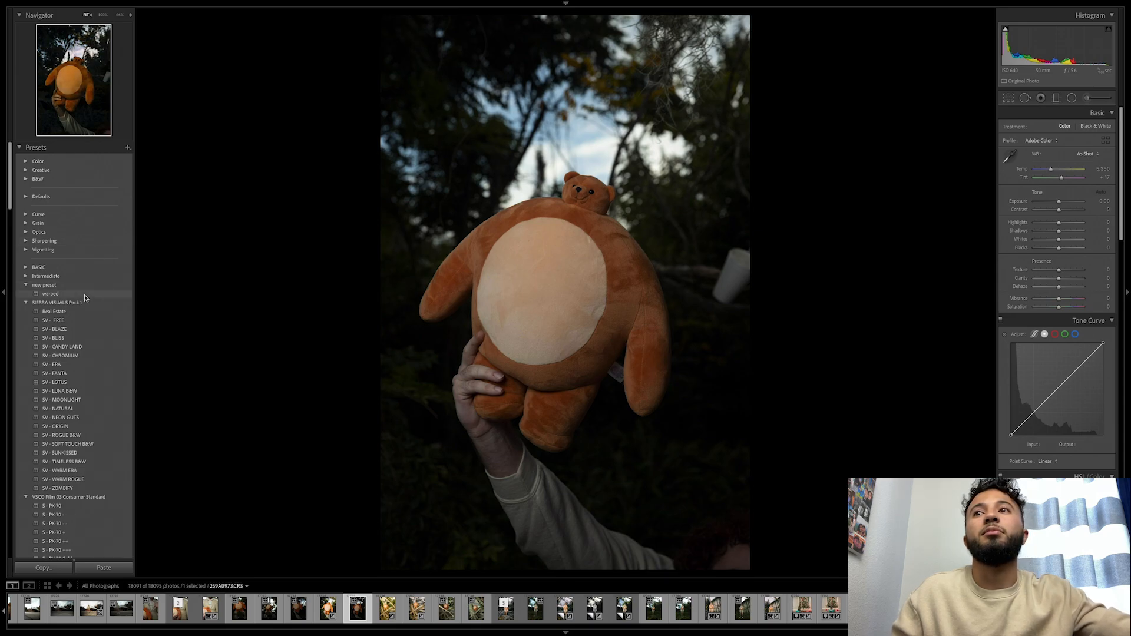
pyautogui.click(49, 294)
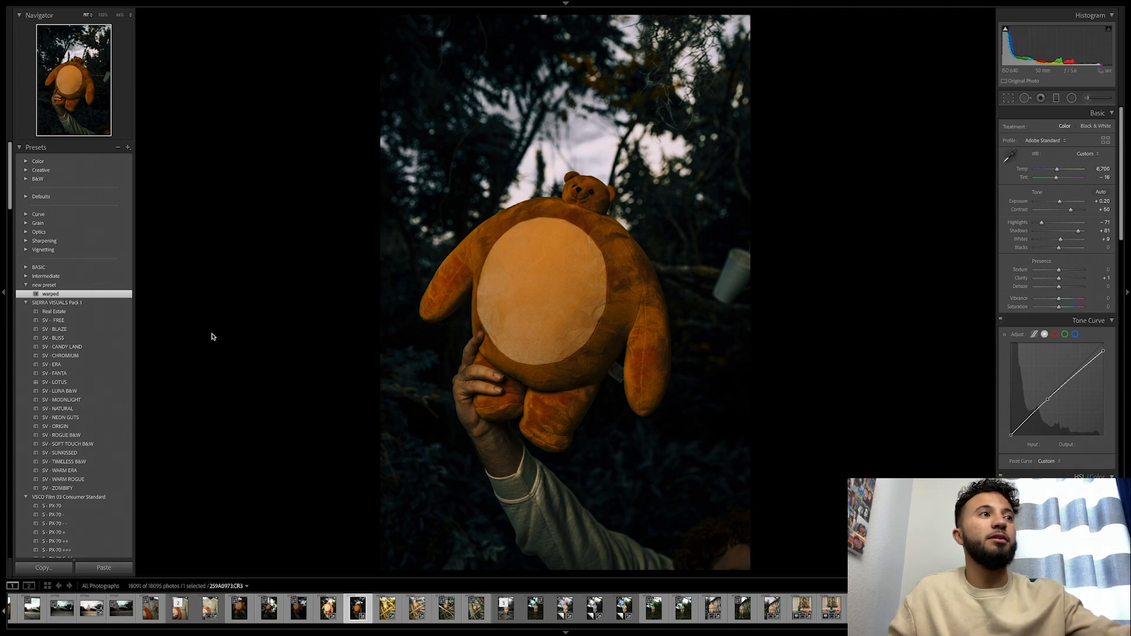
pyautogui.moveTo(1061, 203)
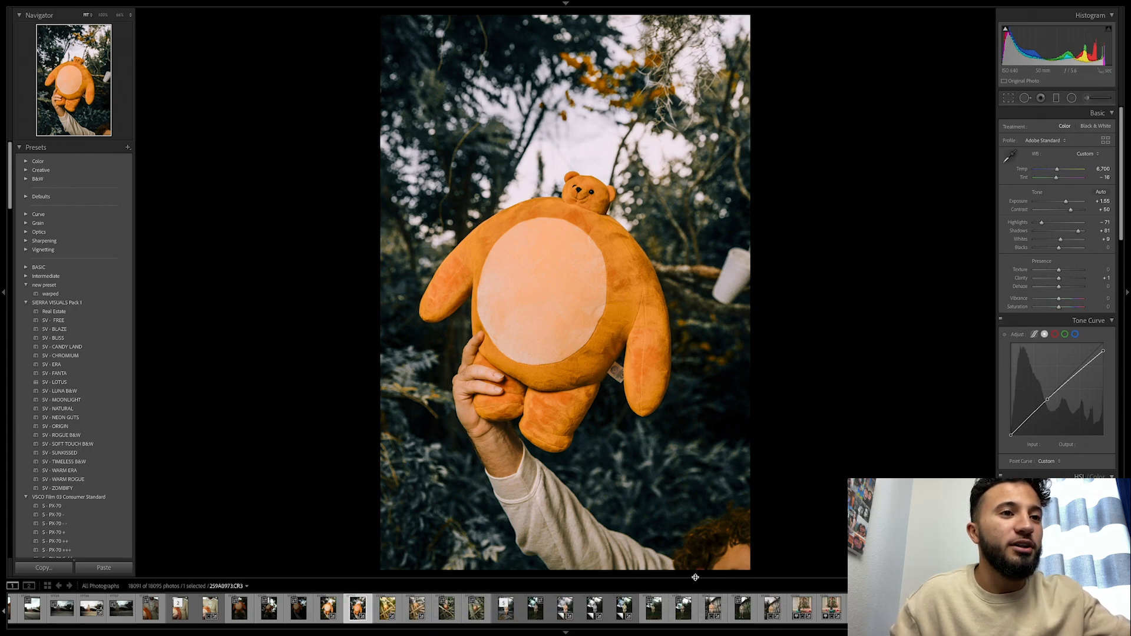
# - Load the blazer close-up from the Filmstrip and apply the 'warped' preset to it
pyautogui.click(178, 608)
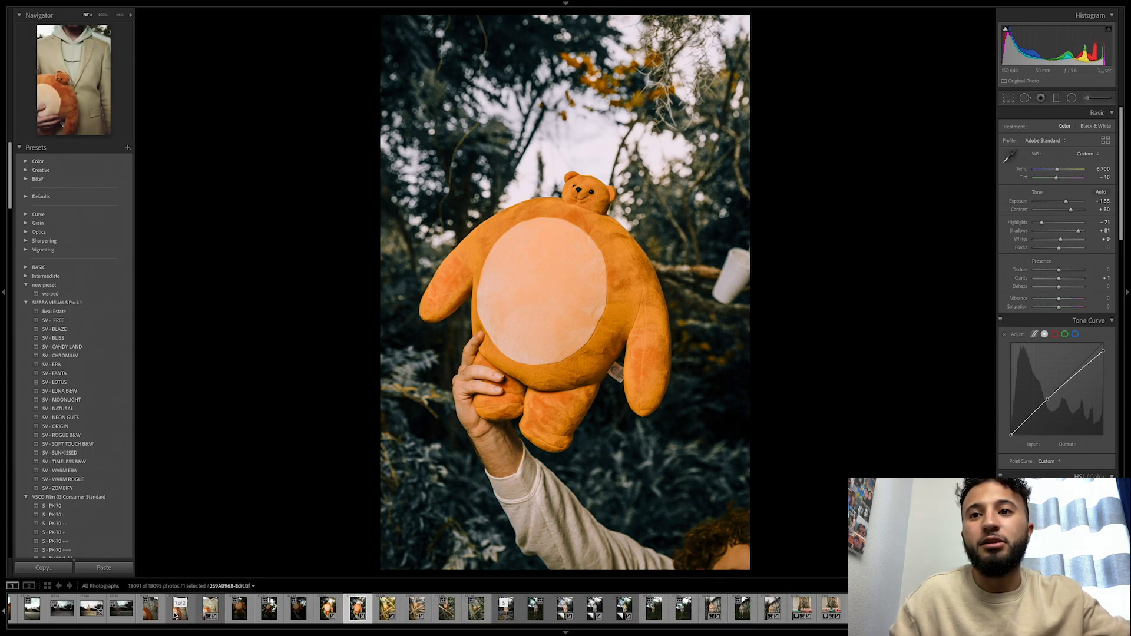
pyautogui.click(210, 608)
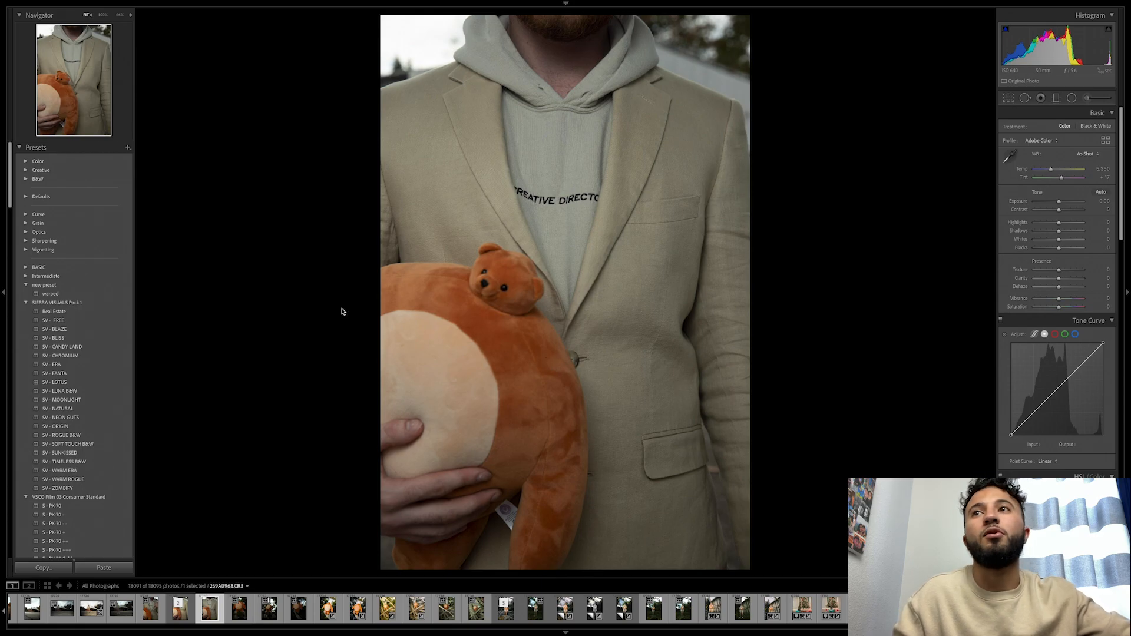
pyautogui.click(50, 293)
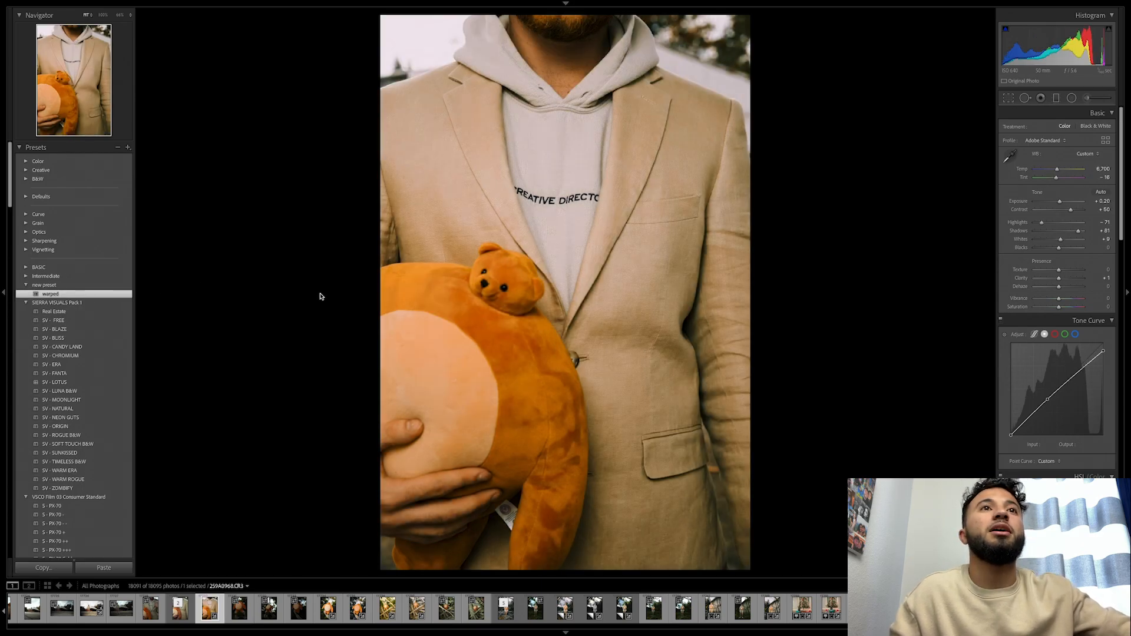
pyautogui.moveTo(1073, 234)
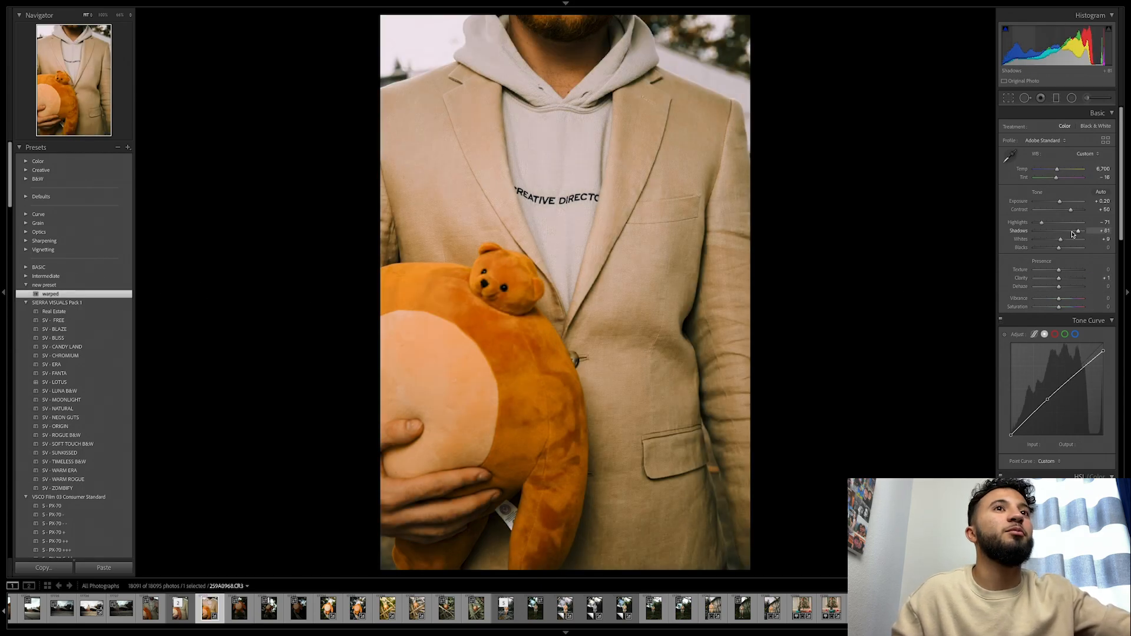